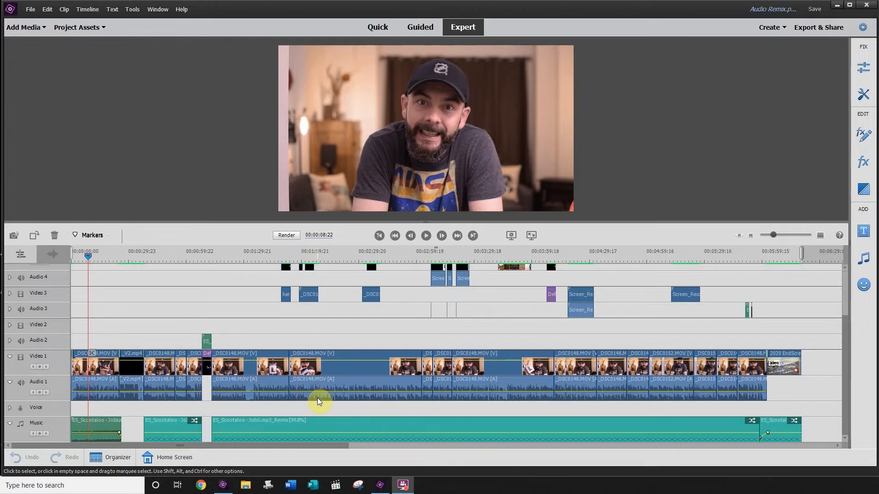
mouse_move(300, 391)
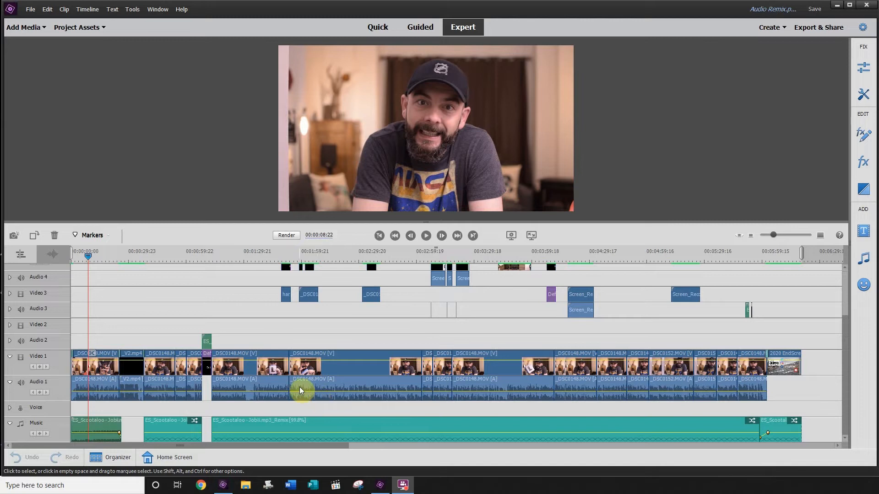
mouse_move(452, 434)
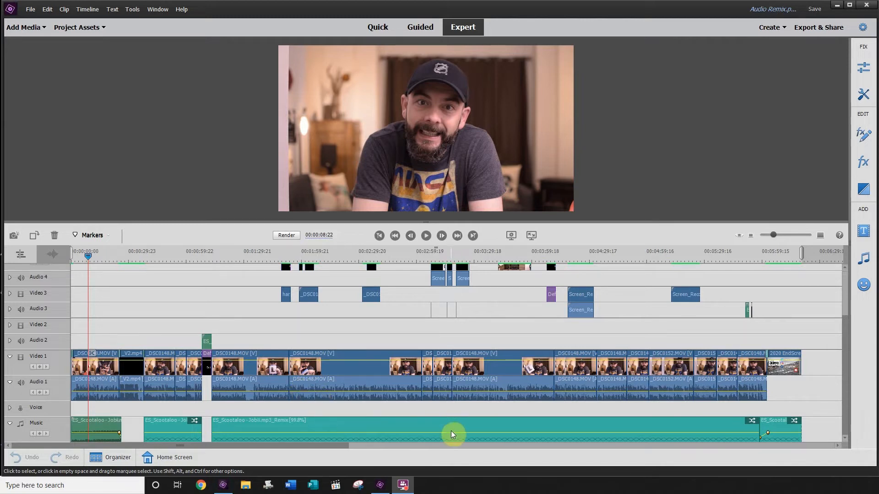
mouse_move(438, 430)
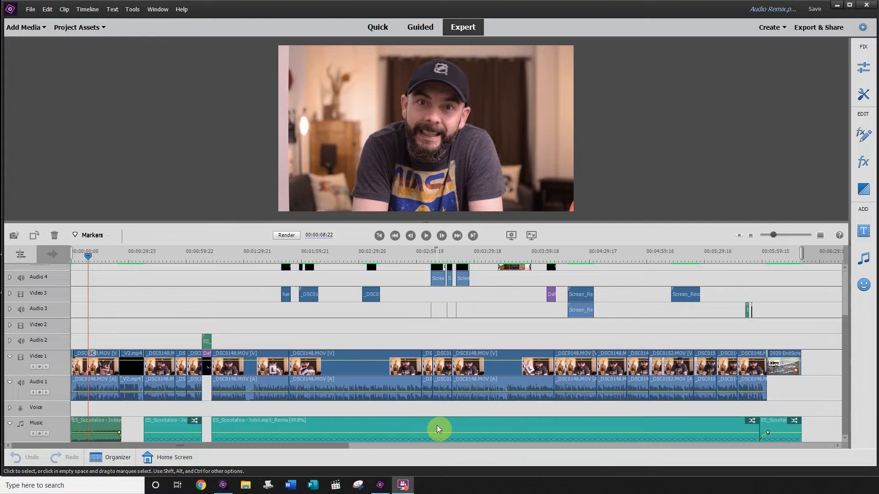
mouse_move(432, 425)
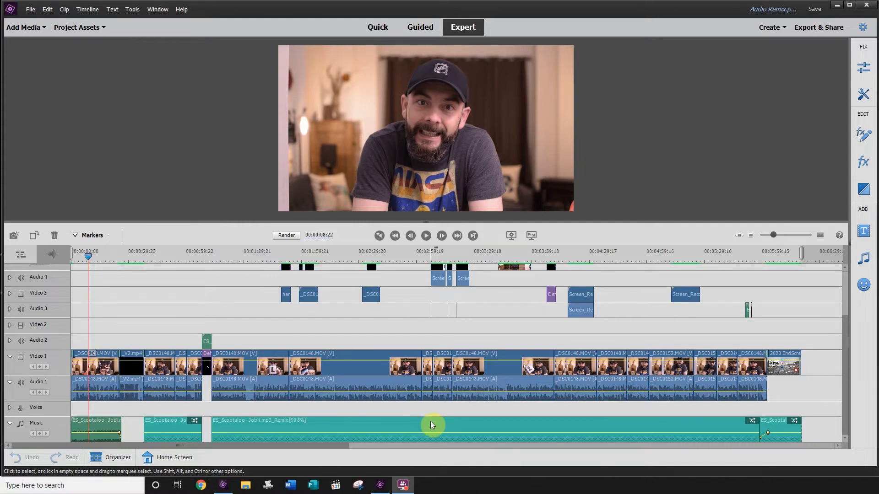
mouse_move(239, 439)
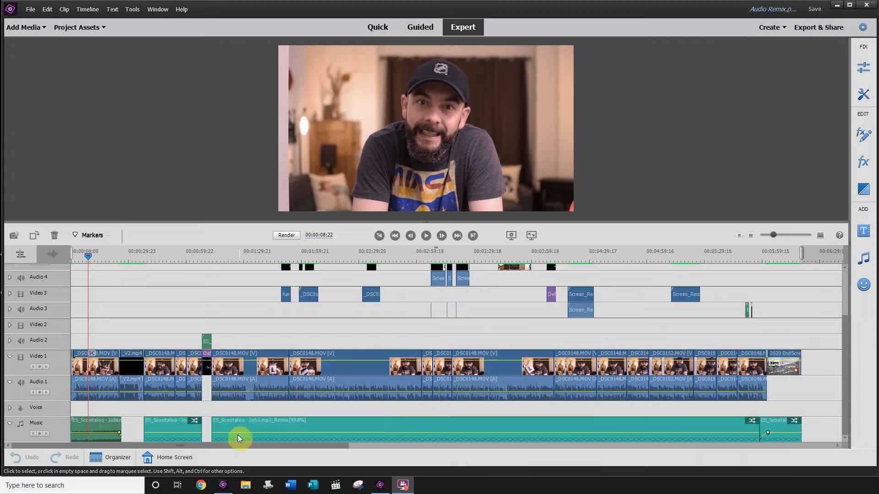
mouse_move(431, 427)
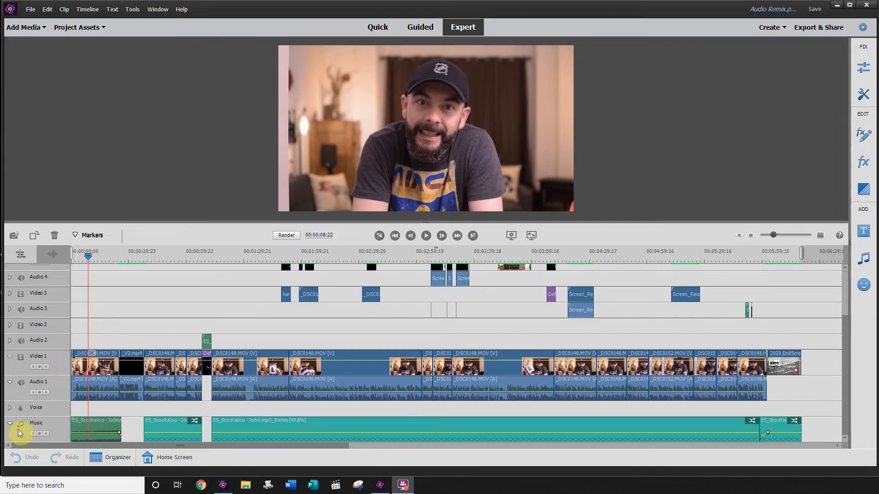
mouse_move(71, 426)
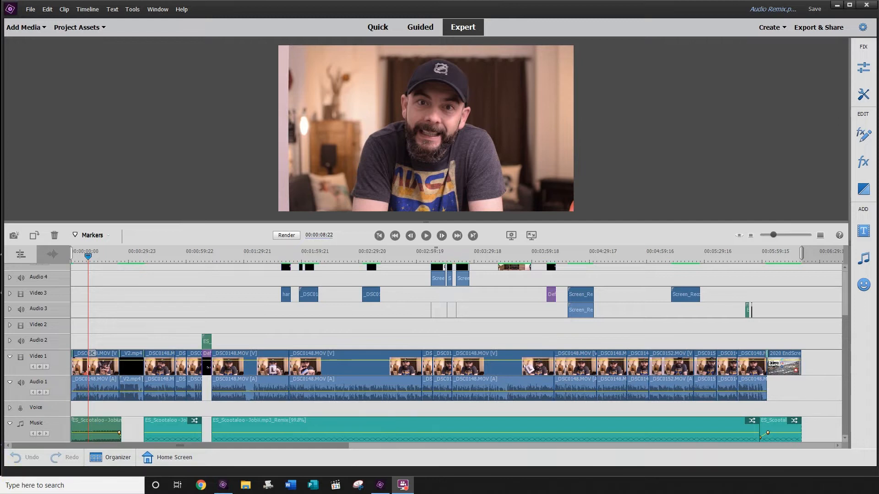
mouse_move(737, 406)
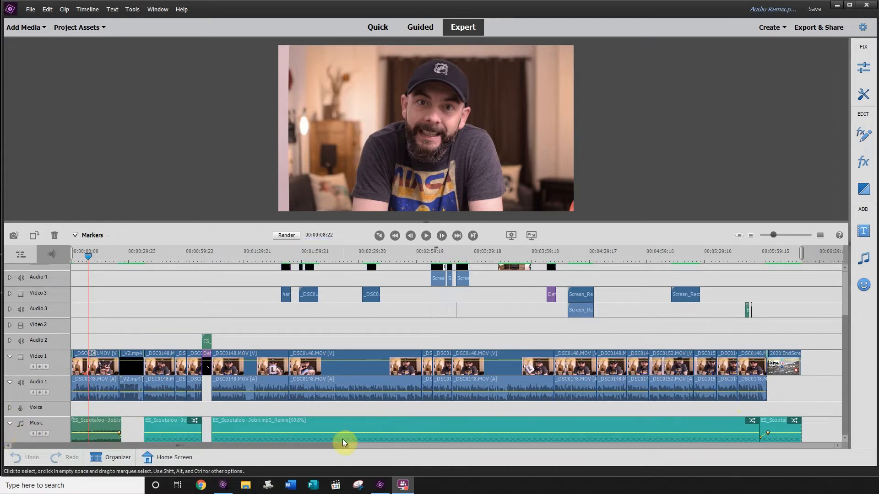
mouse_move(196, 440)
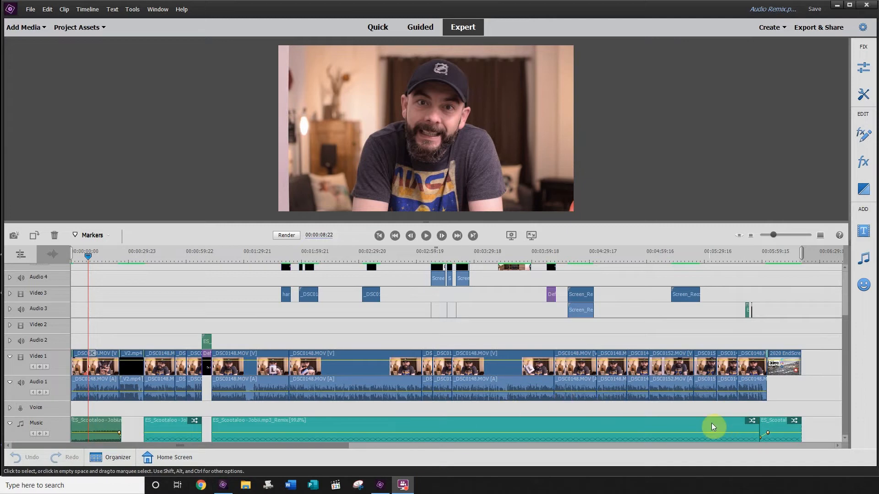
mouse_move(259, 441)
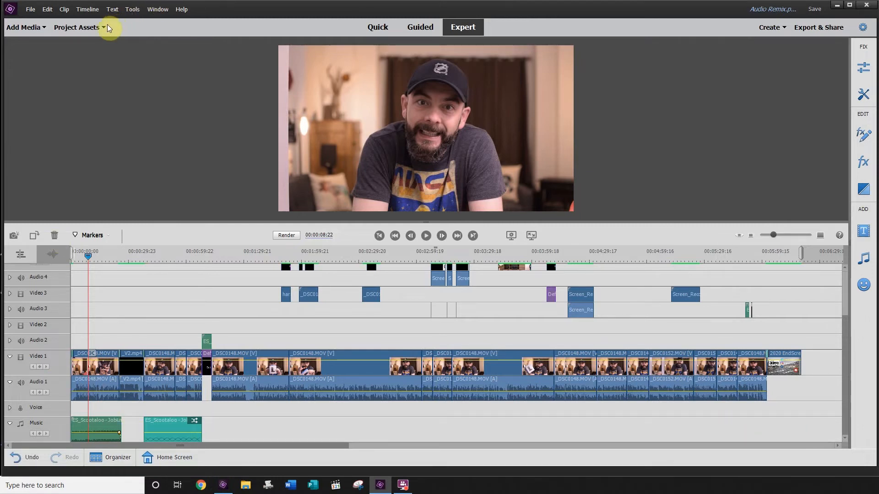
- Locate the original Scootaloo song in Project Assets to place it on the Music track after the short clips
left_click(77, 27)
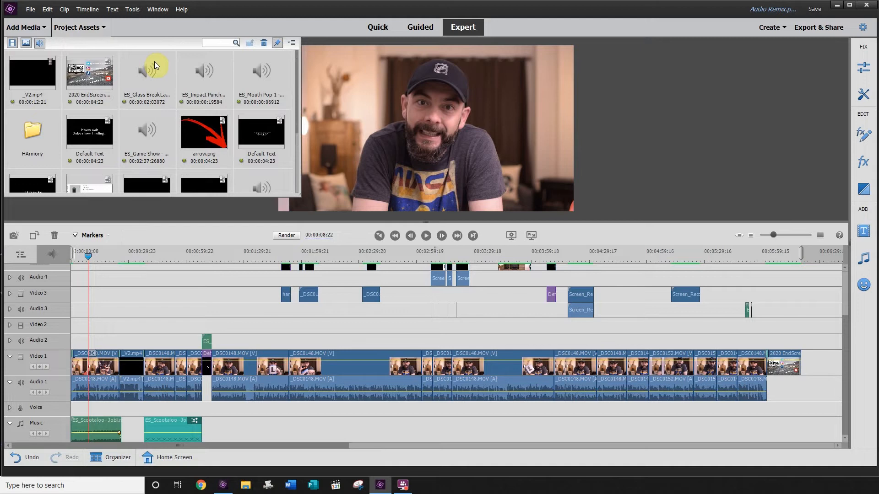
scroll("down", 3)
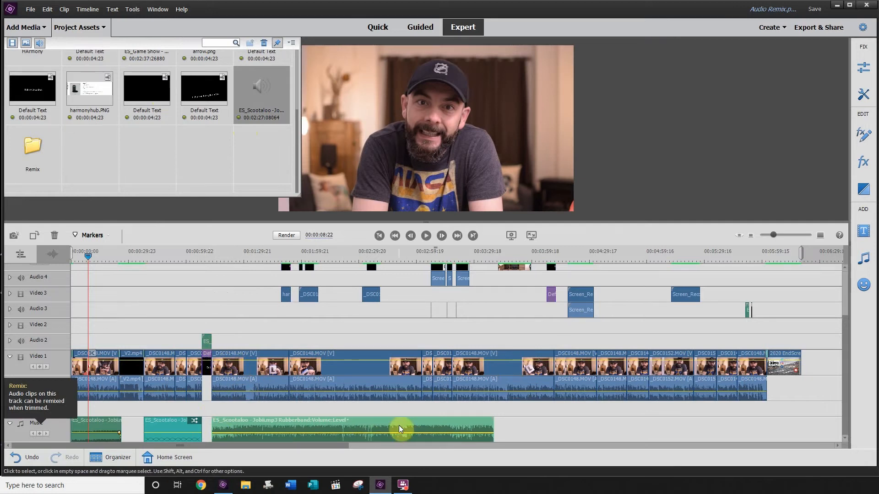
mouse_move(791, 339)
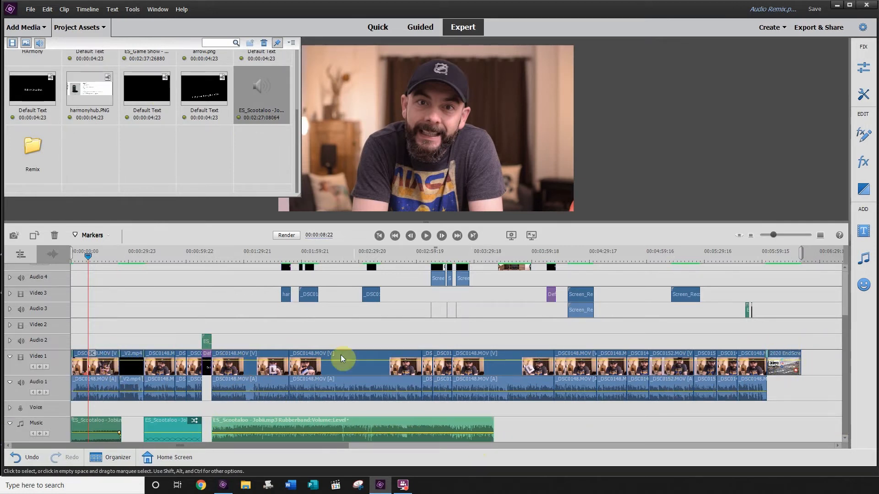
mouse_move(341, 409)
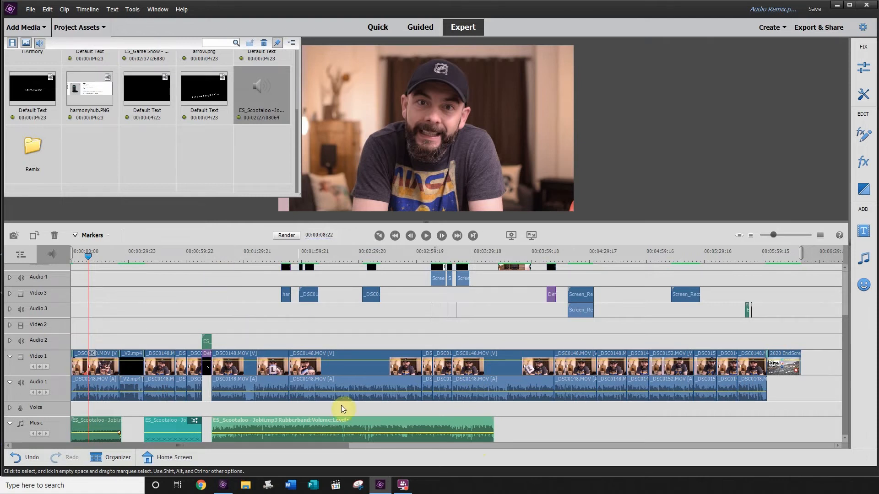
mouse_move(495, 420)
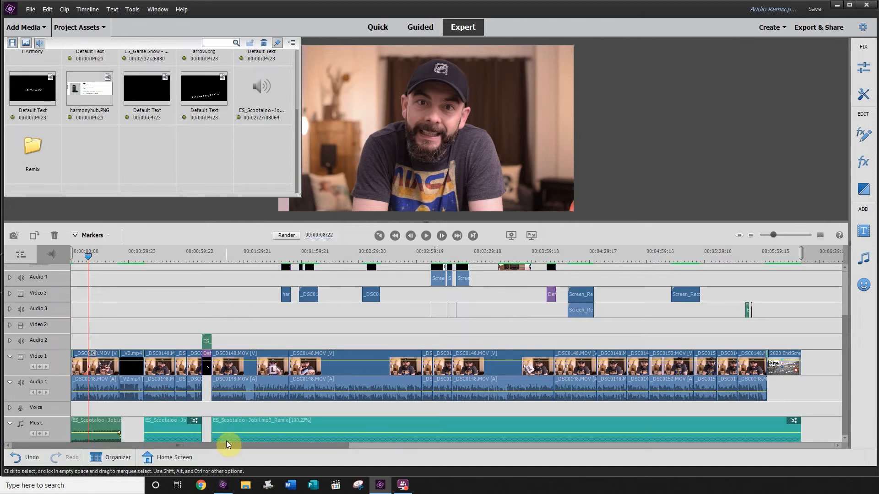
mouse_move(227, 445)
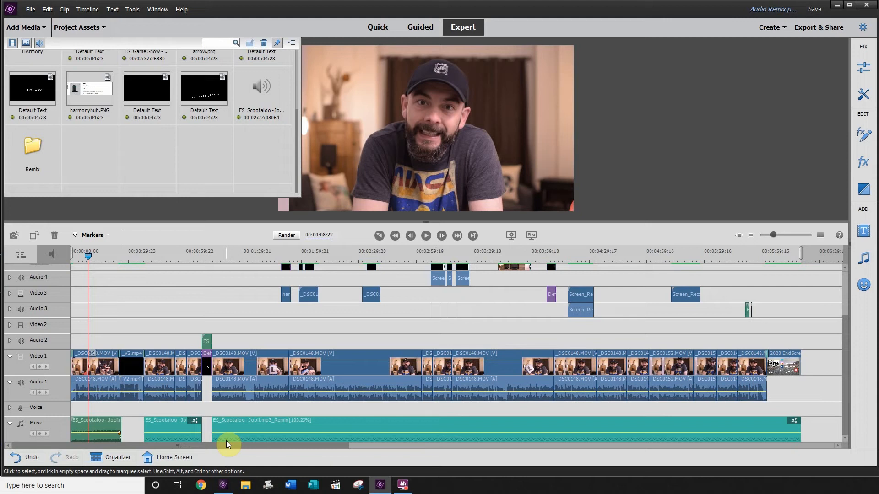
mouse_move(301, 423)
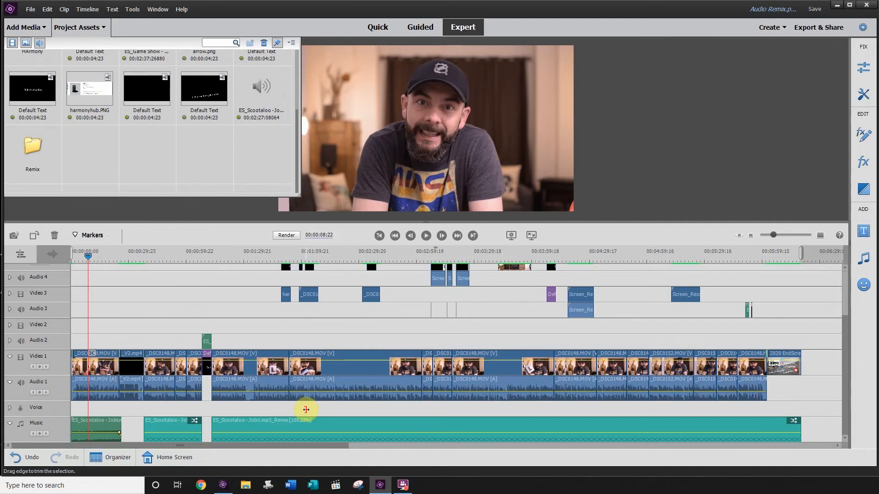
mouse_move(486, 394)
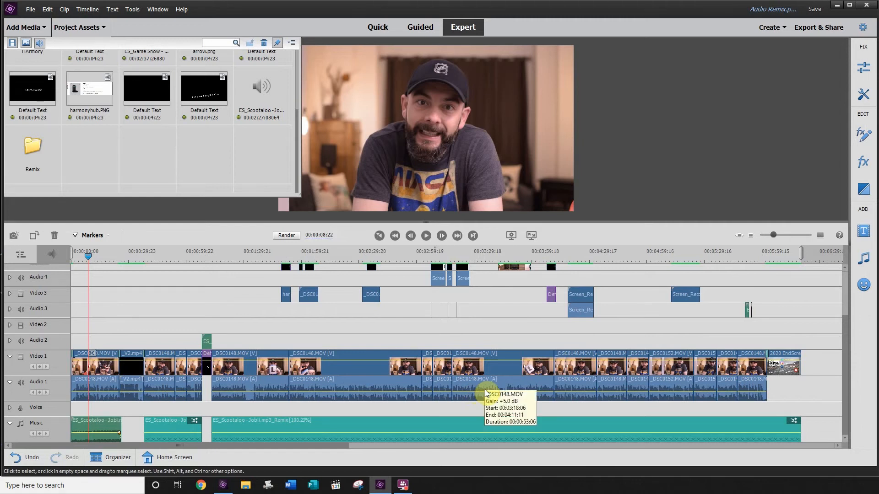
mouse_move(264, 433)
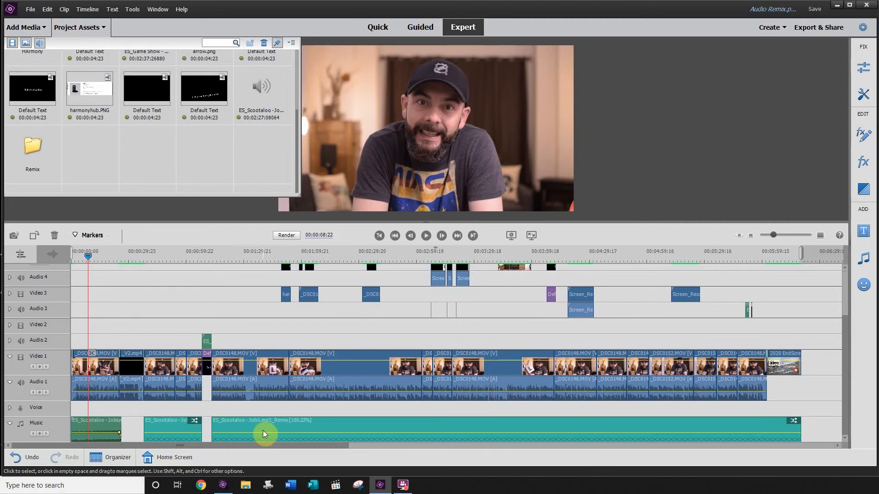
mouse_move(278, 371)
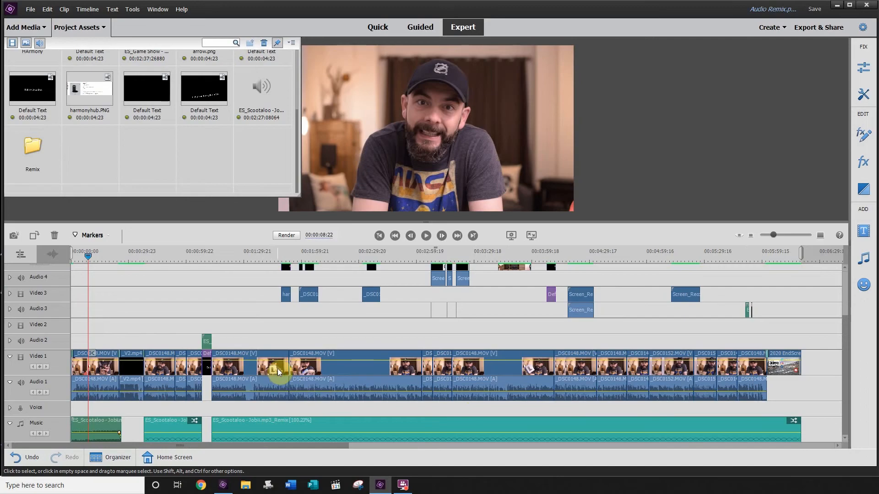